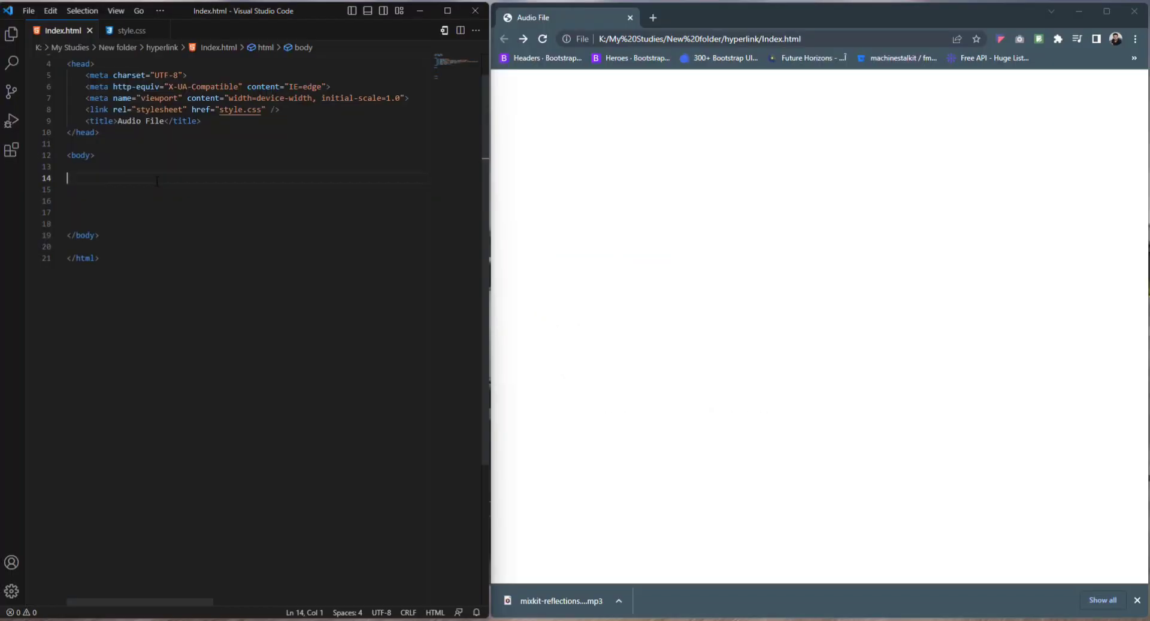
Write <audio src="audio/audio_file.mp3"></audio> on line 14 of index.html and save
text(<audio)
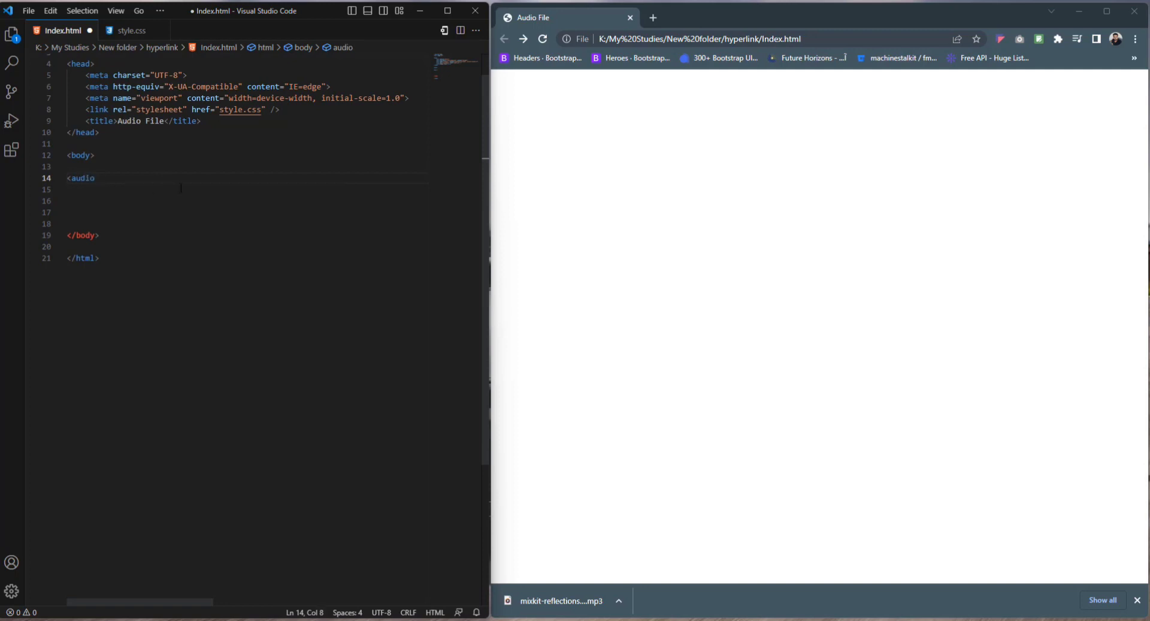
text(src="")
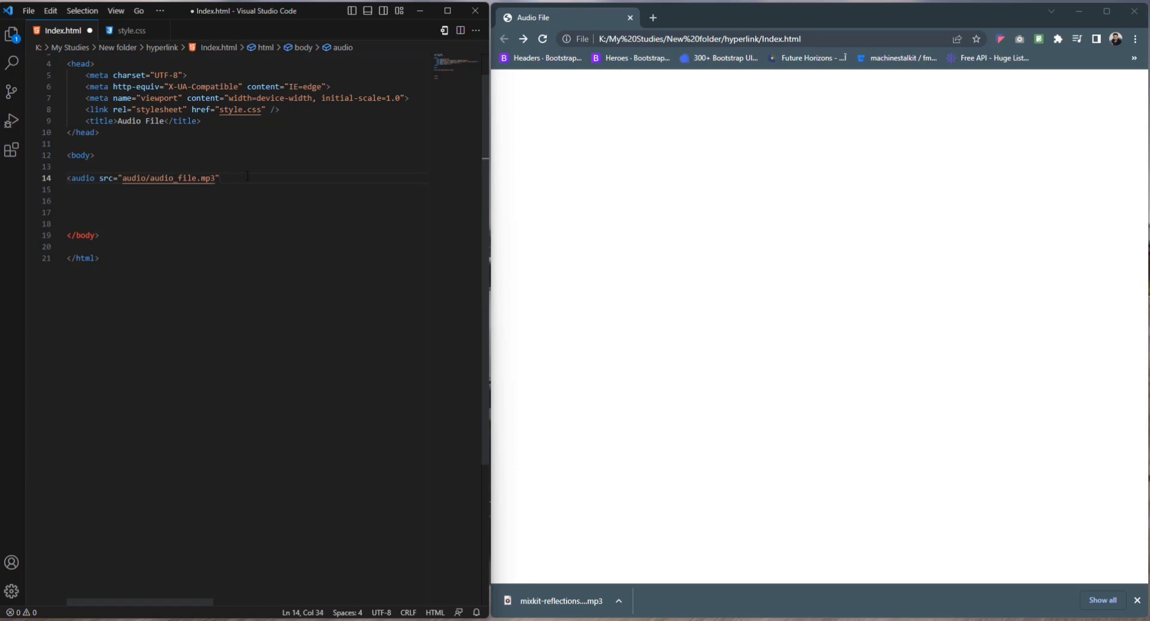
text(></audio>)
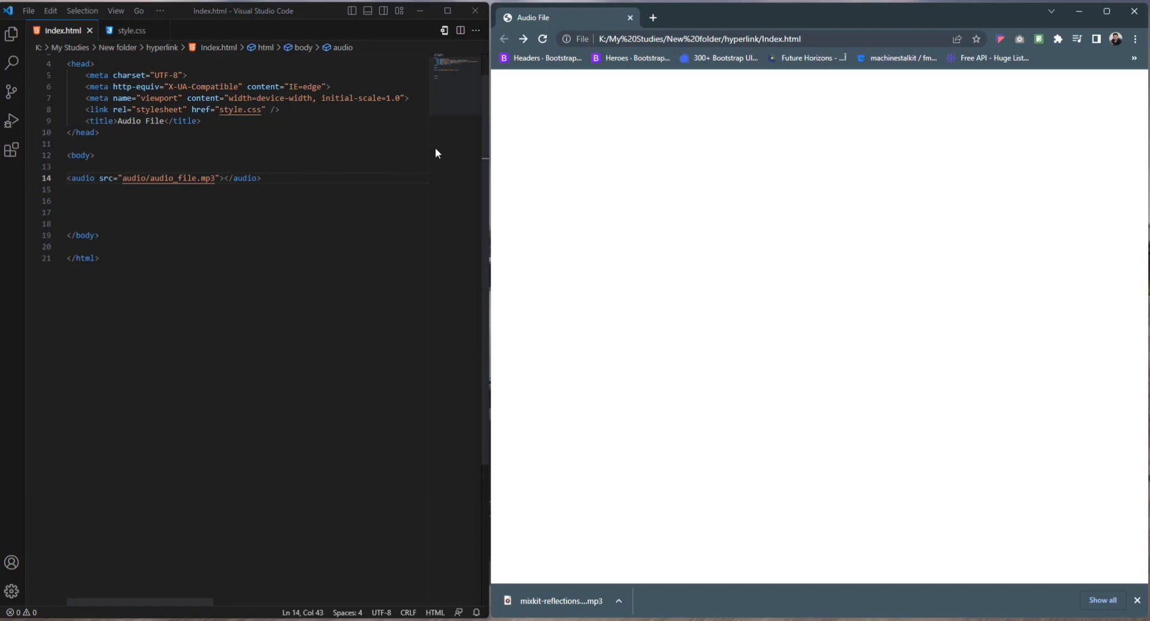
Add the controls and muted attributes, then play the 1:41 track in Chrome and seek to about a minute
text(controls)
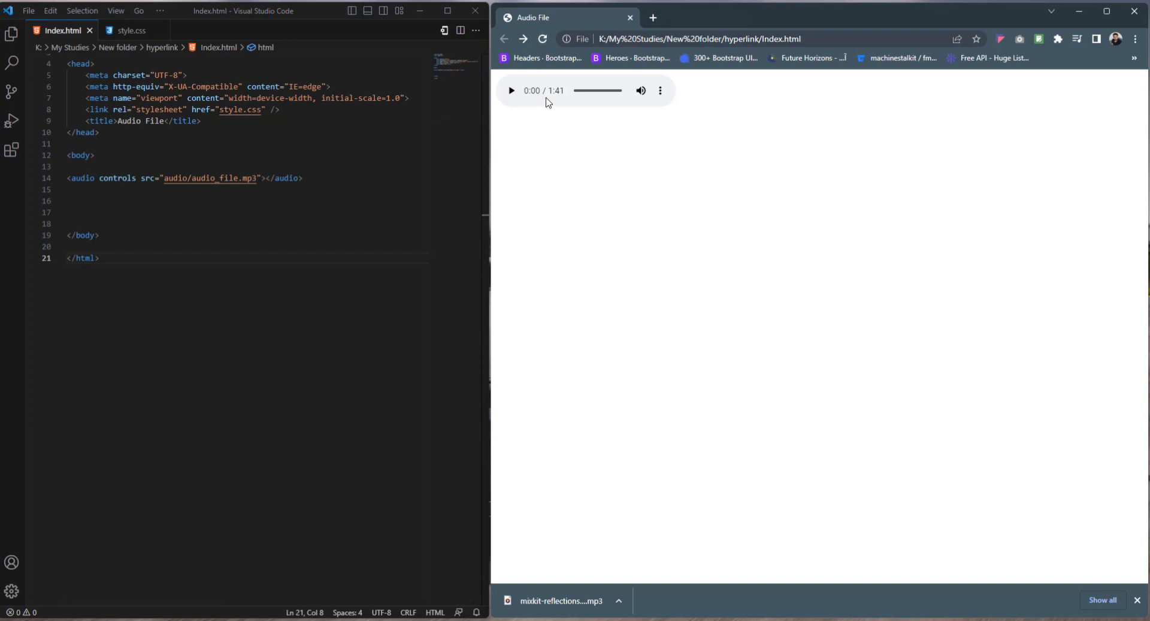
mouse_move(553, 113)
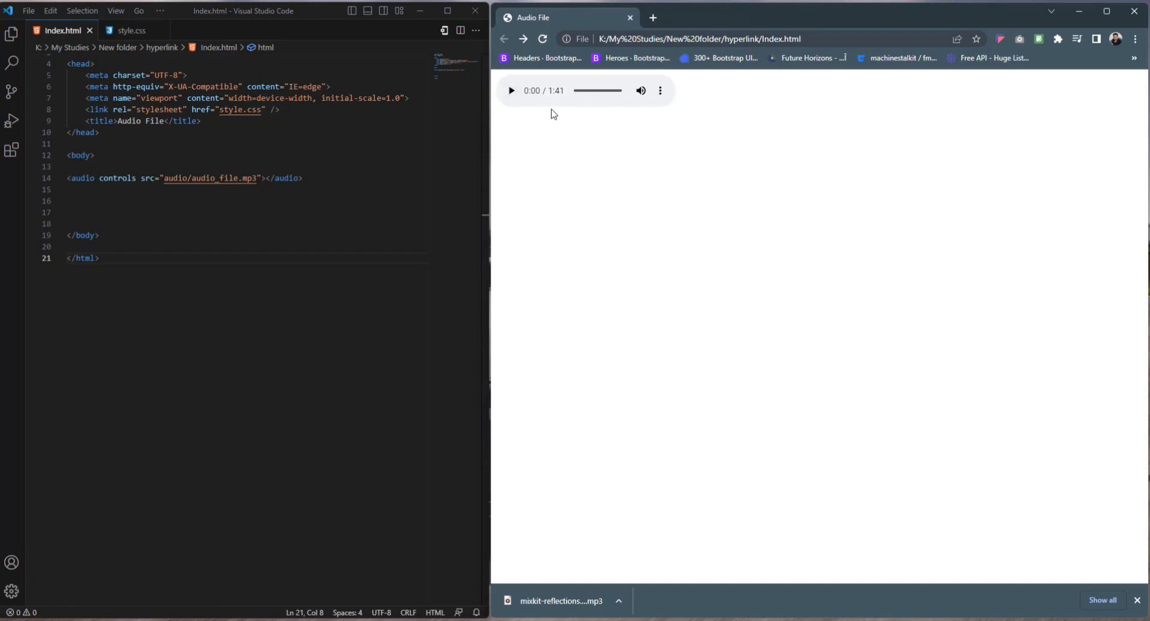
click(511, 90)
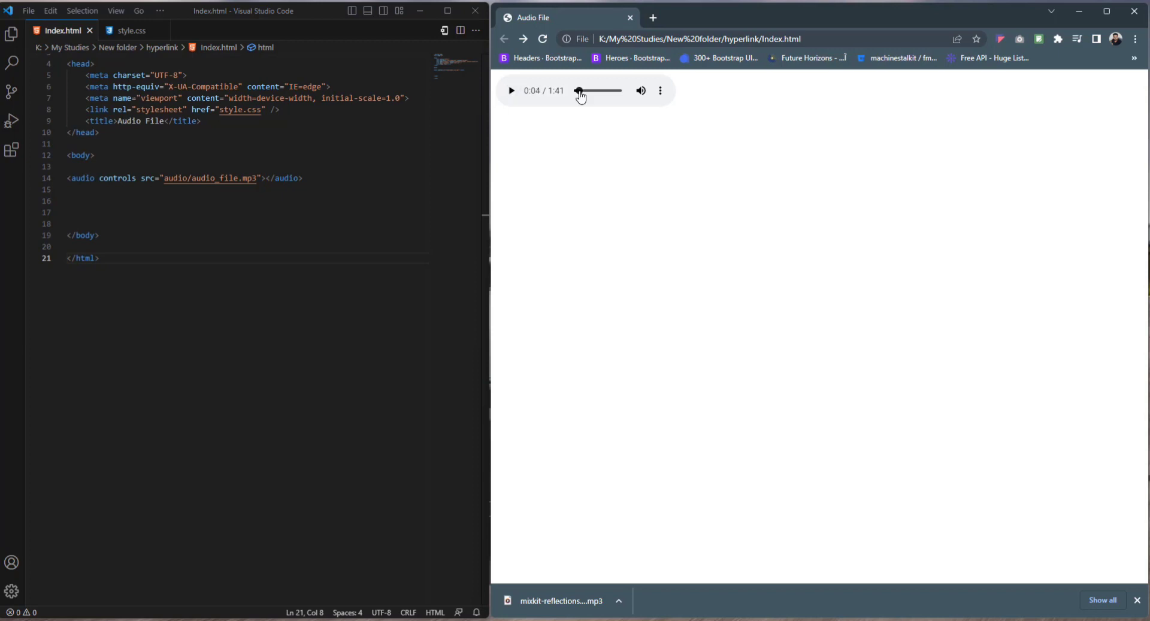
drag(580, 90, 602, 89)
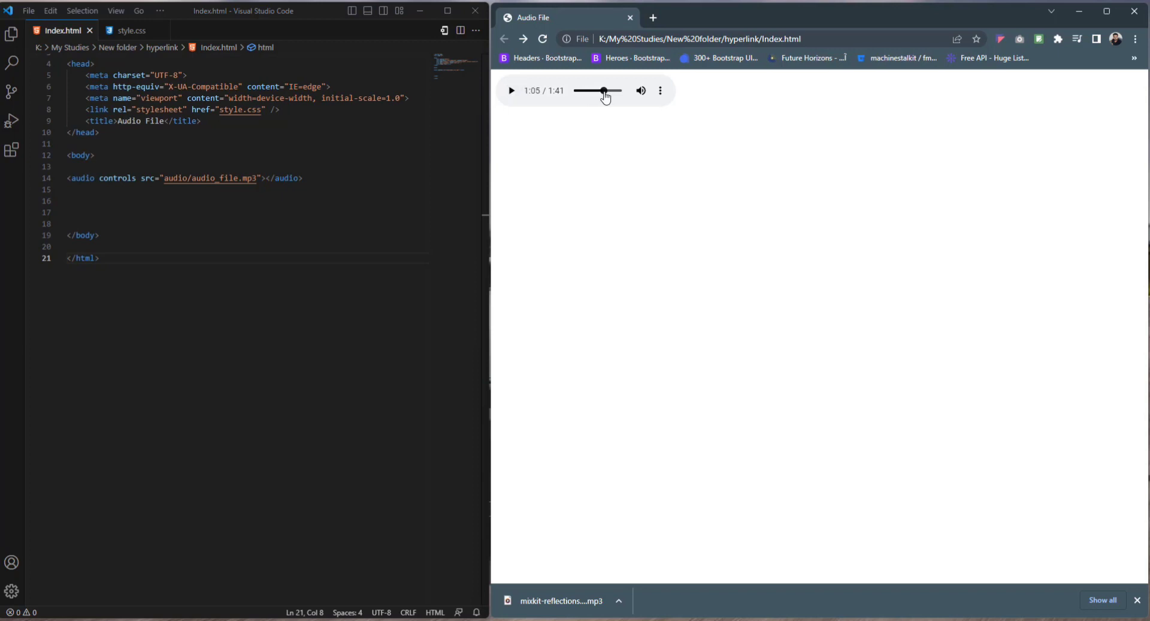
text(muted)
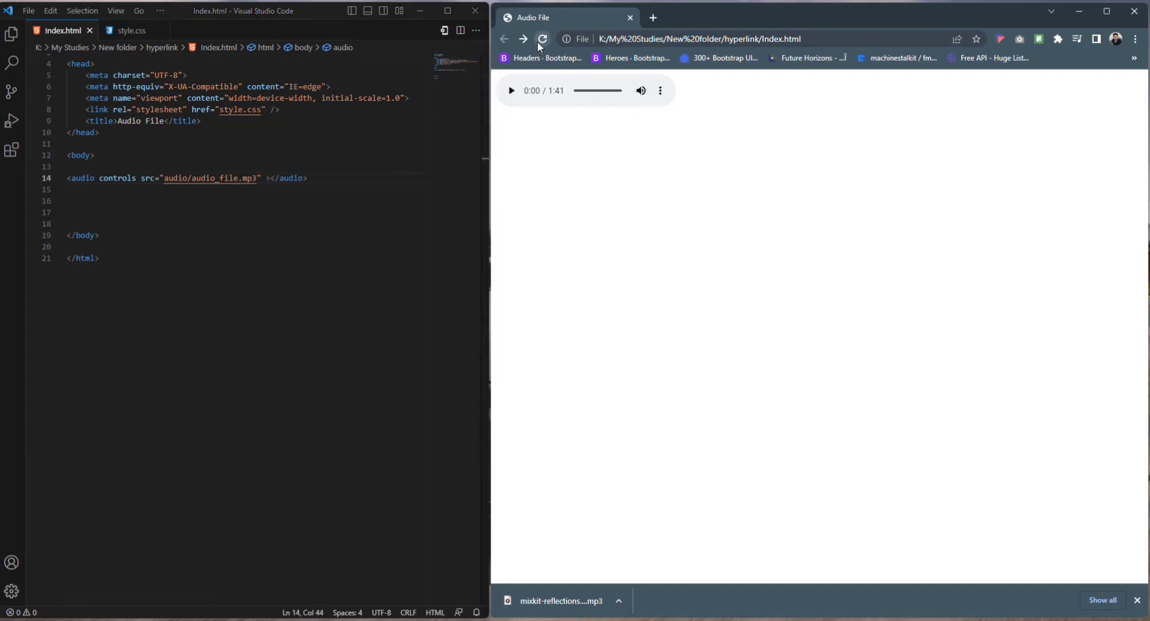
Add the loop attribute, save, and replay the track in Chrome's player
text(loop)
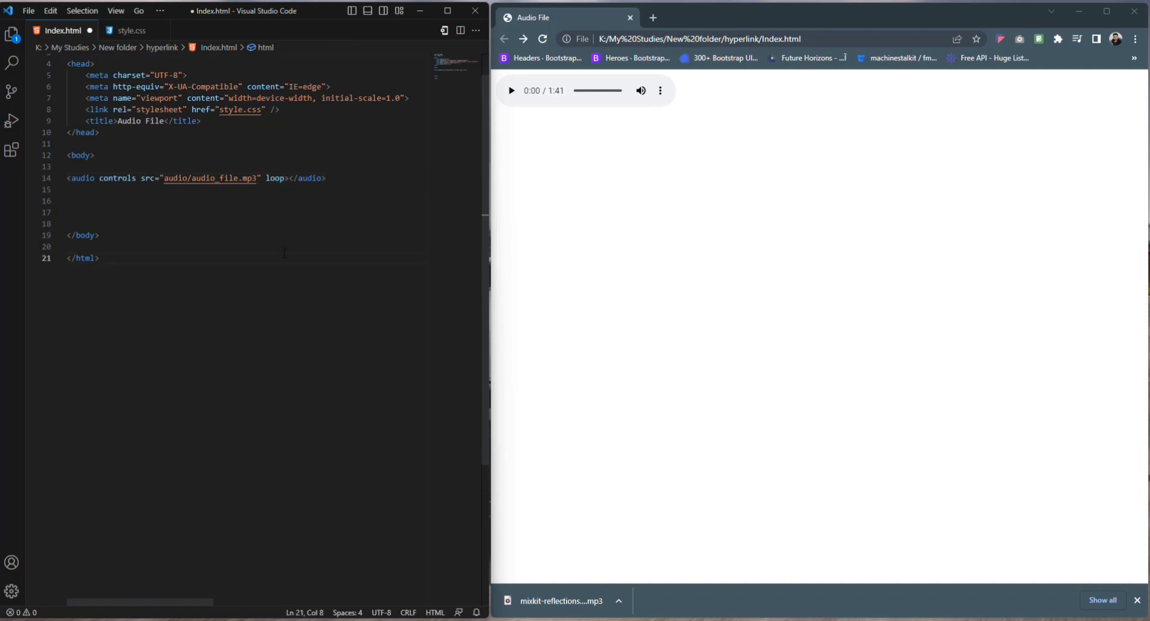
click(510, 90)
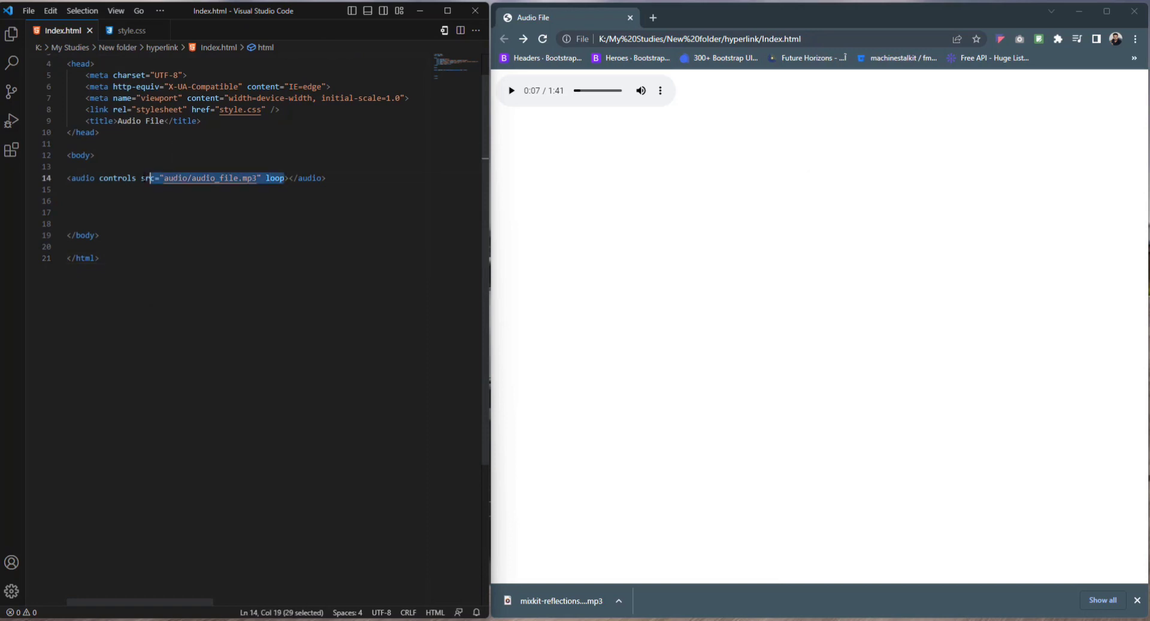
Swap the src and loop attributes for <source> children pointing at audio/audio_file.mp3 and the wav file
key(Delete)
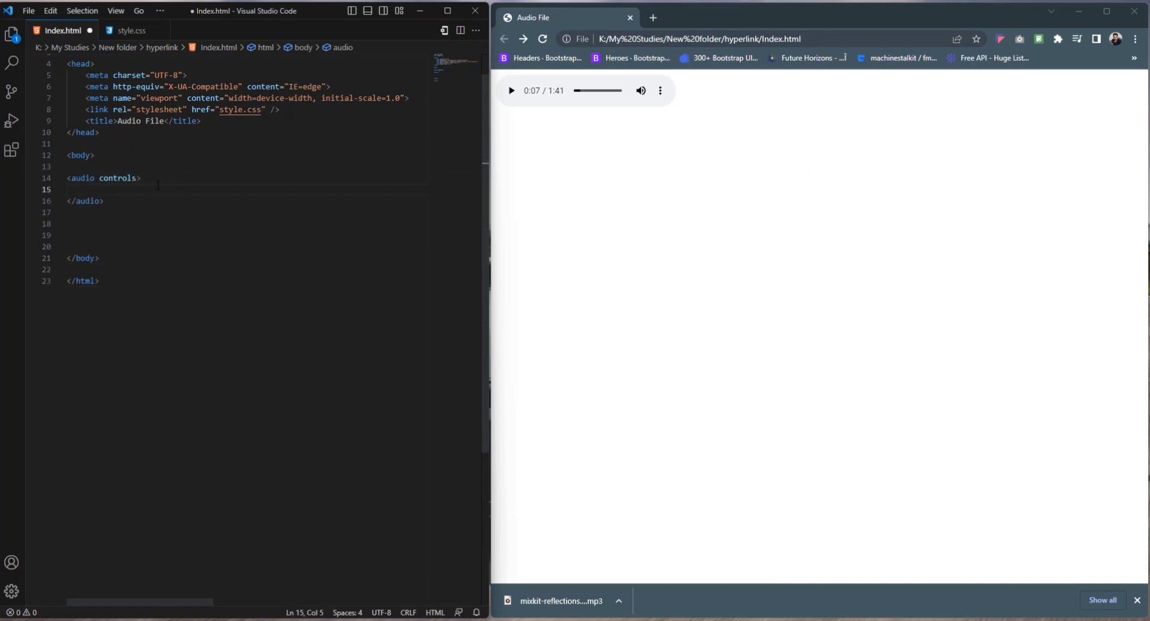
text(<source)
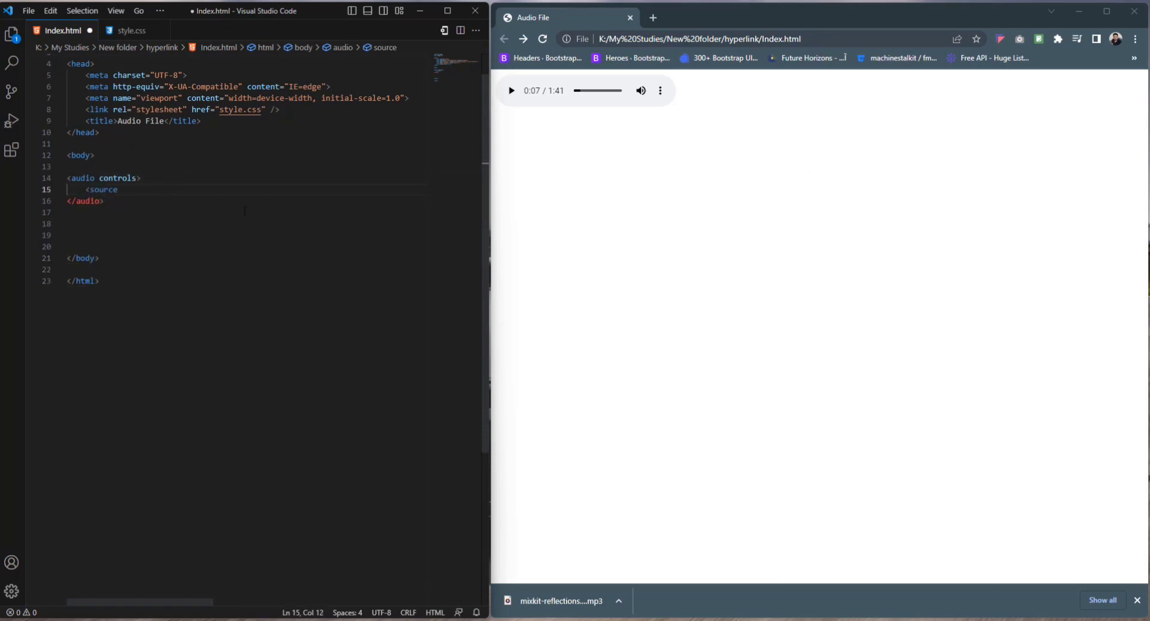
text(src="">)
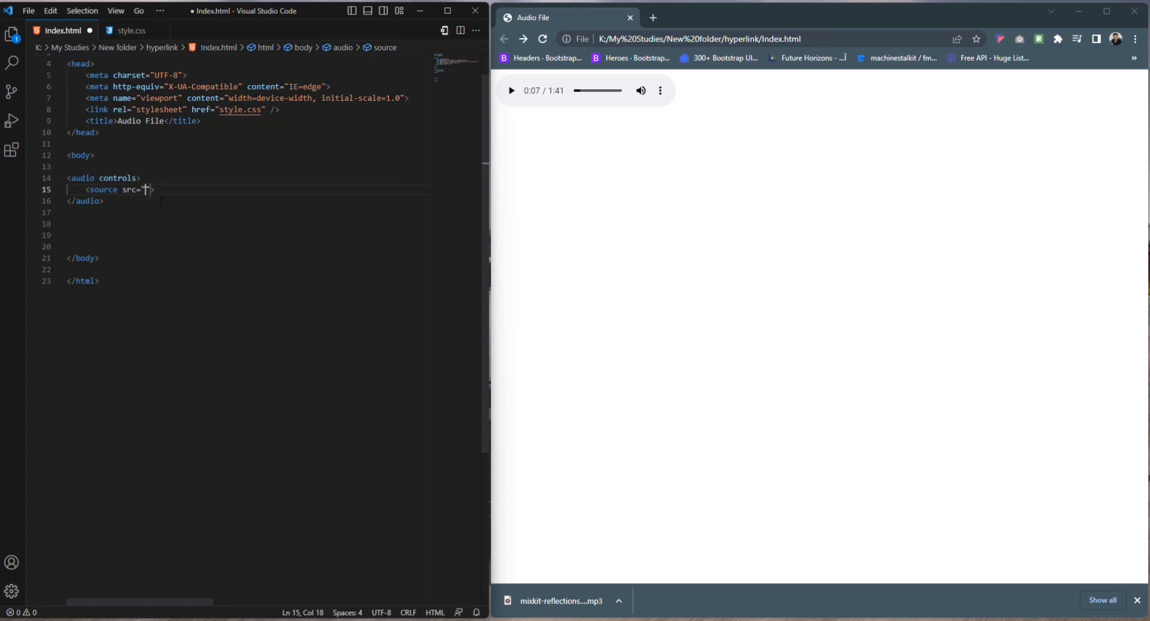
text(audio/audio_file.mp3)
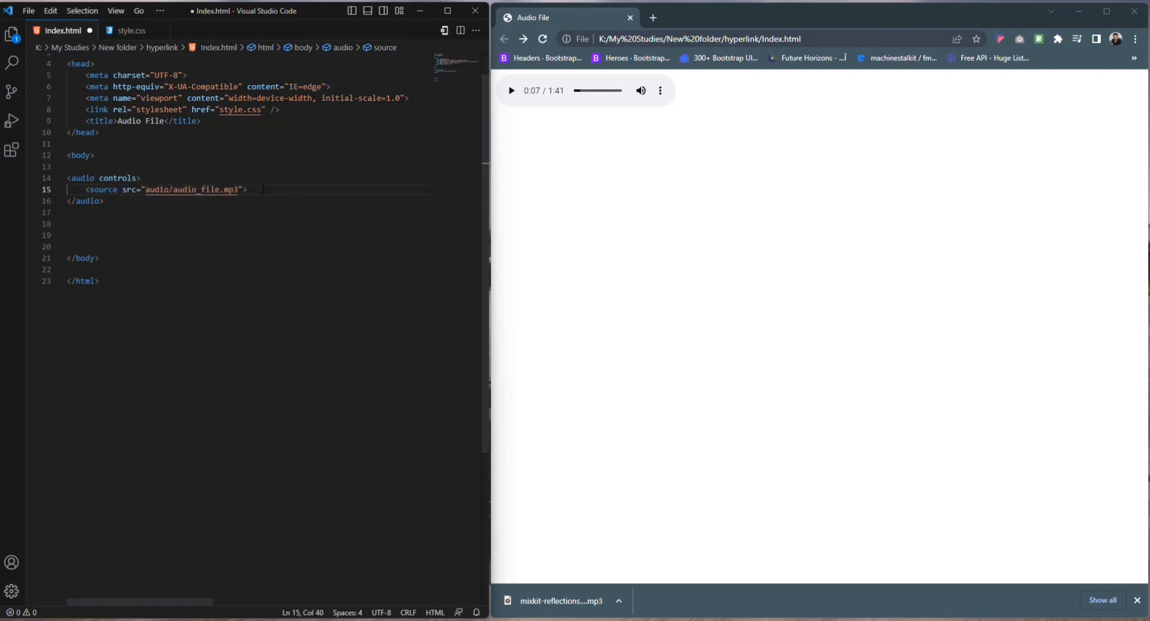
text(<source>)
click(249, 211)
text(this browser do)
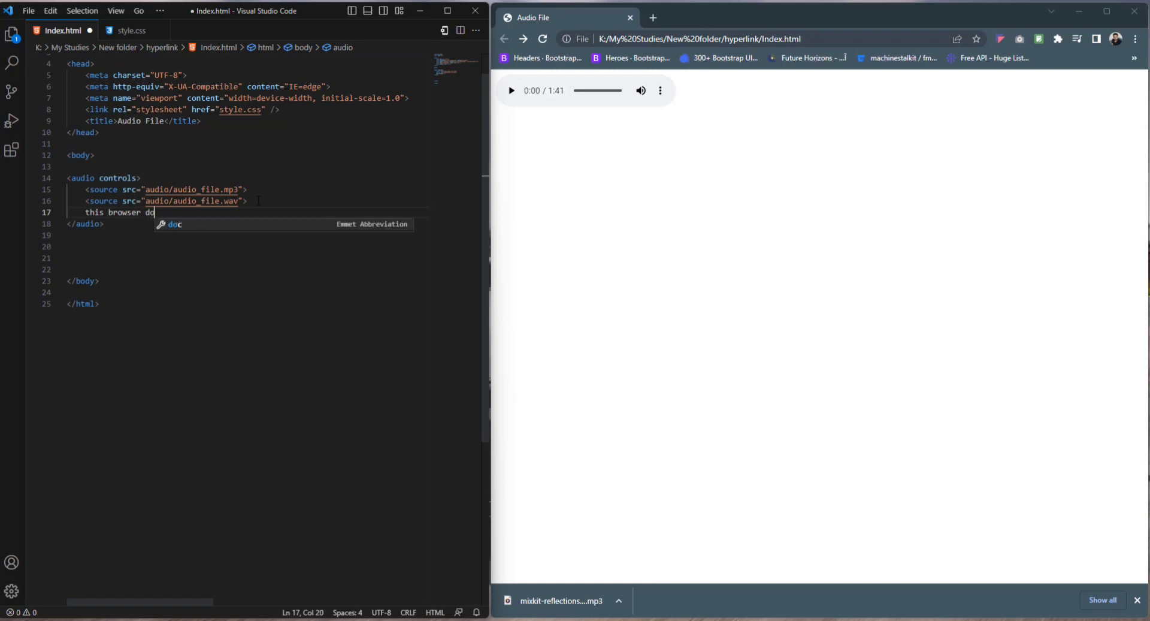
Write the browser-not-supported fallback text inside the audio element
text(es not suppor)
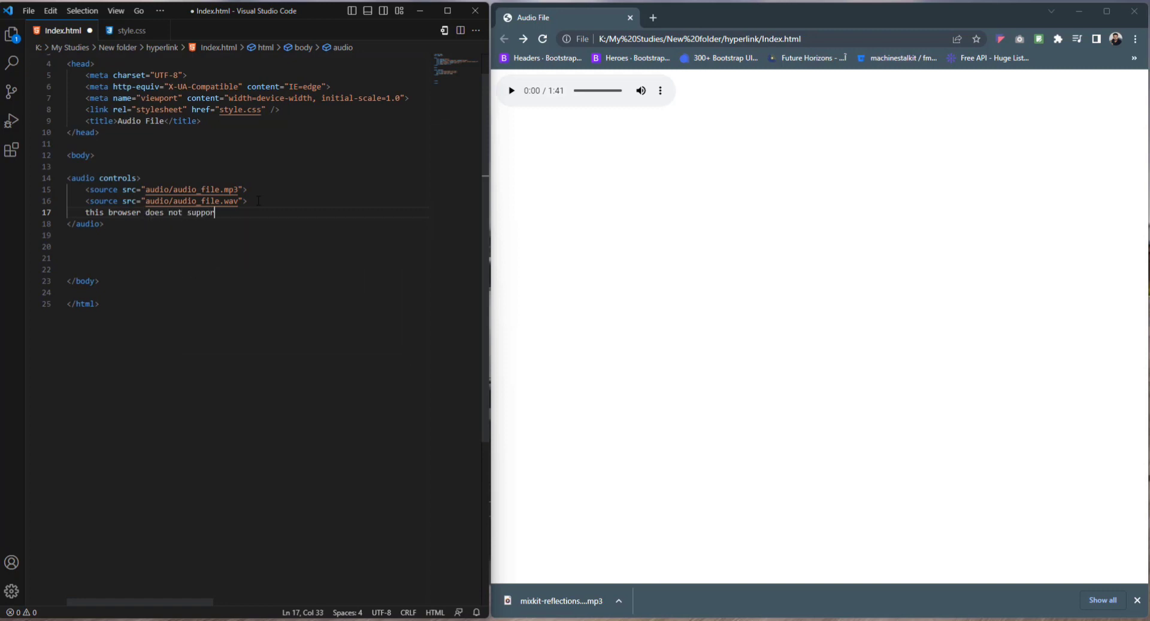